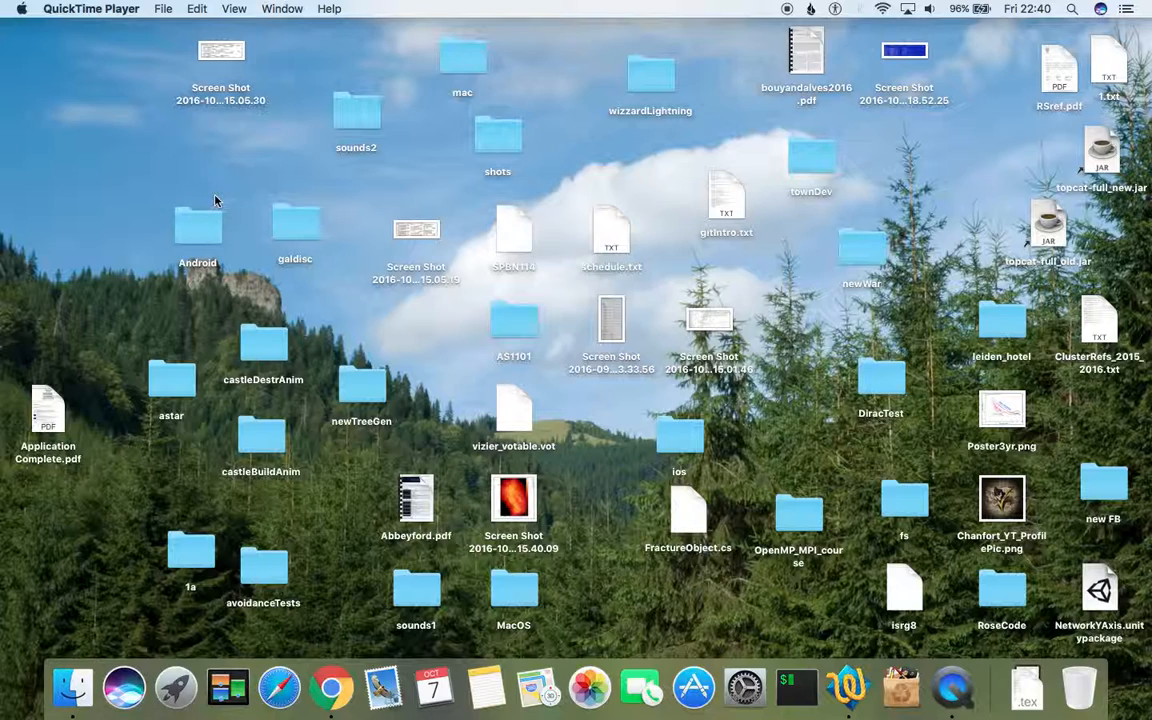
{"action": "mouse_move", "coordinate": [807, 246]}
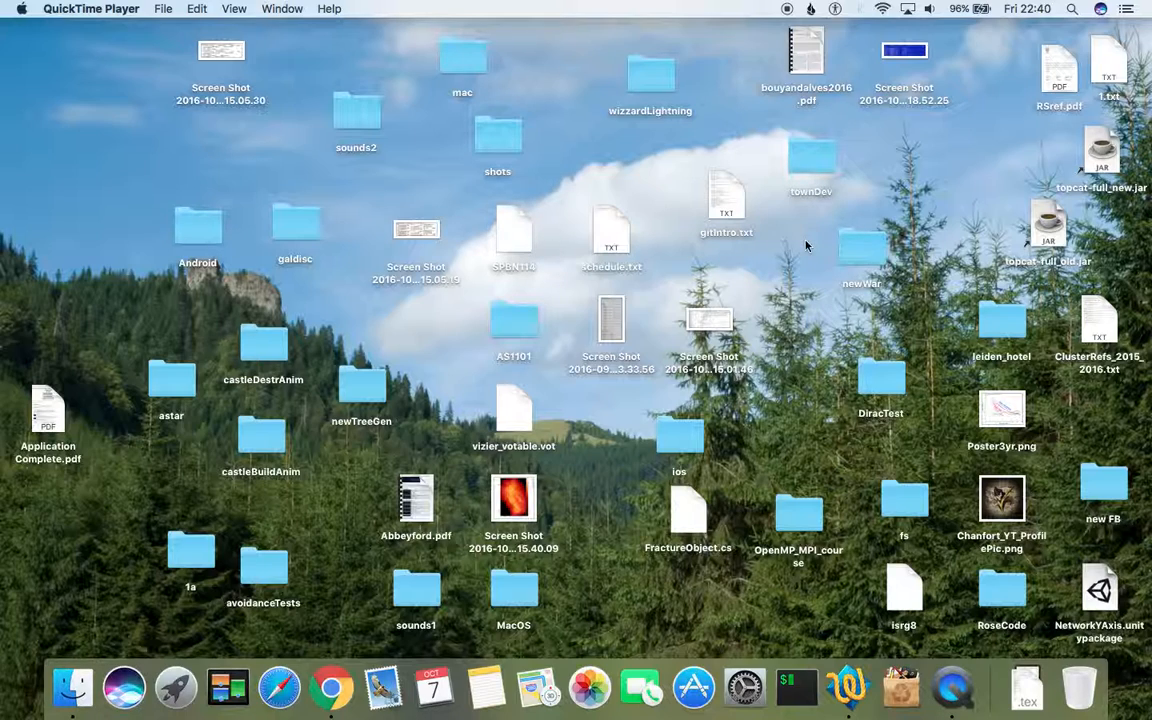
{"action": "mouse_move", "coordinate": [808, 245]}
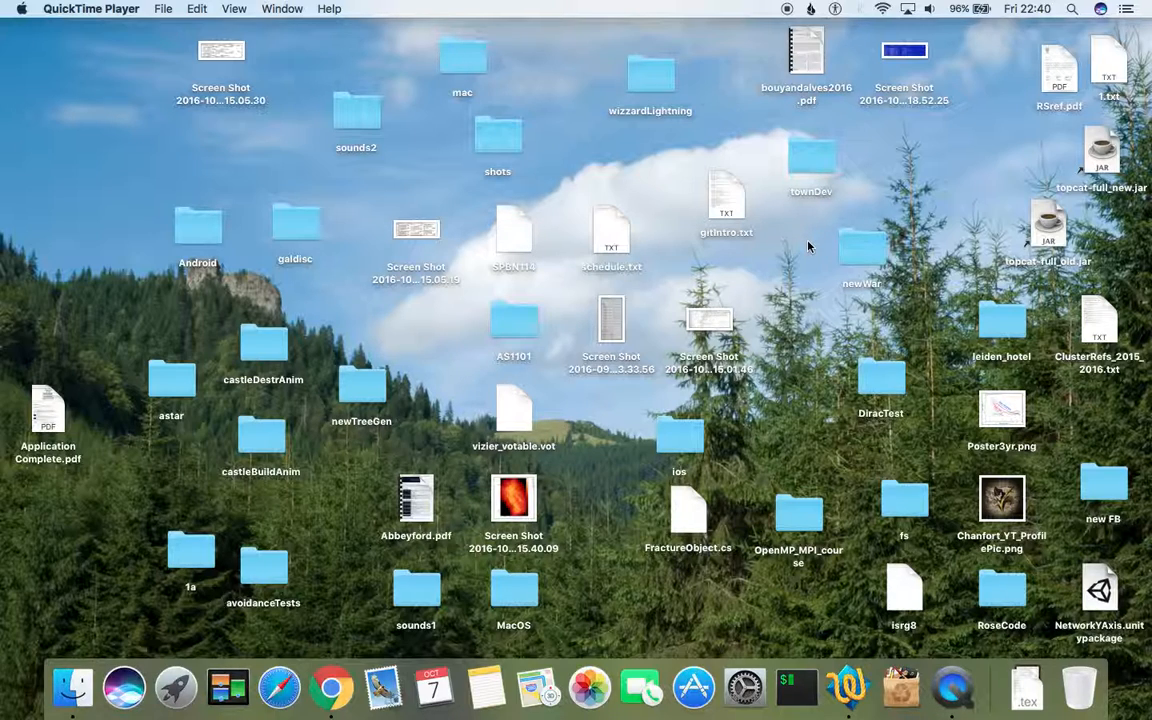
{"action": "mouse_move", "coordinate": [805, 252]}
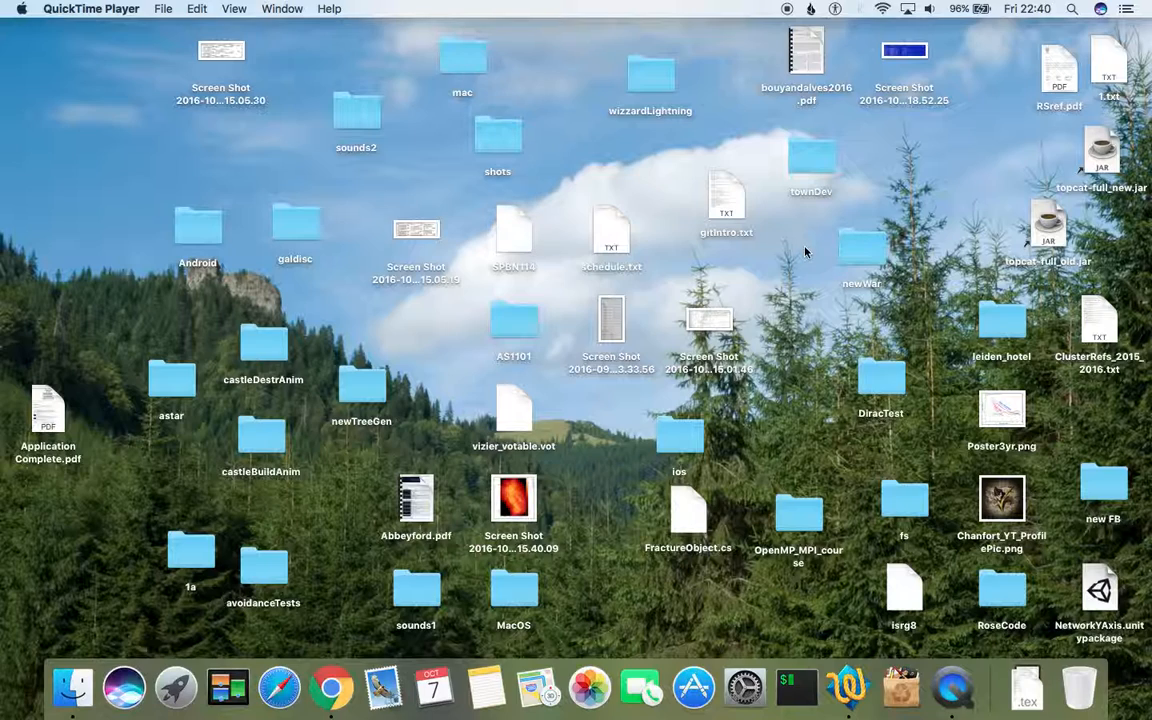
{"action": "mouse_move", "coordinate": [657, 299]}
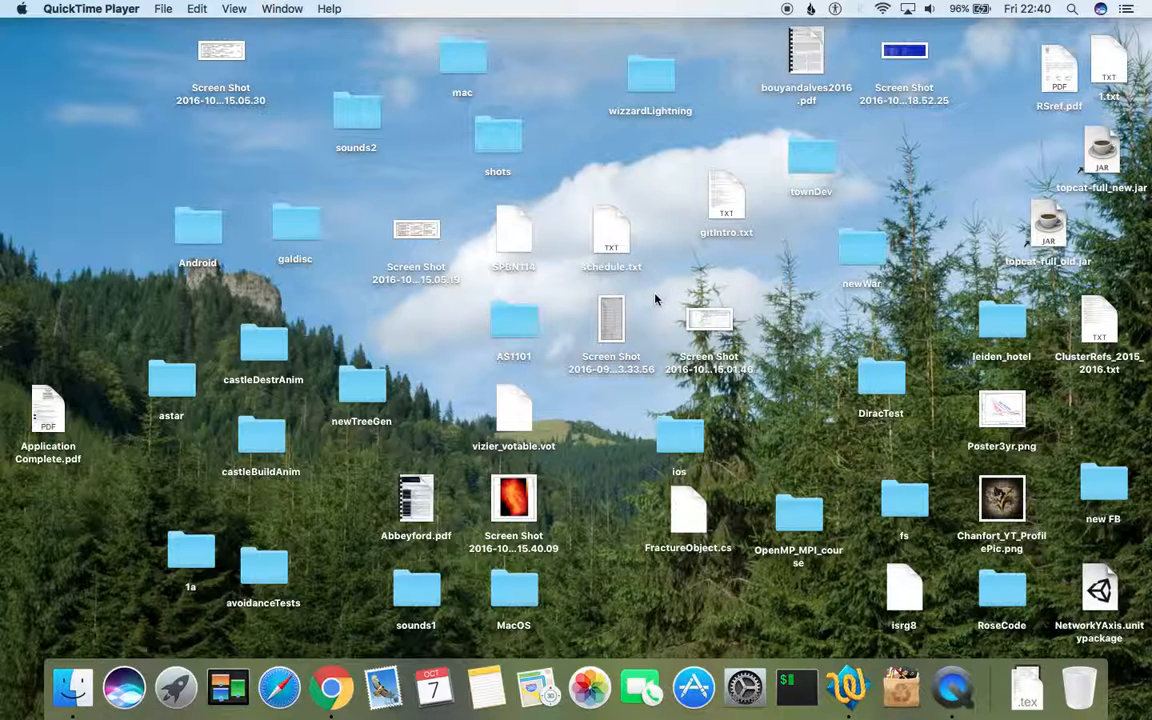
{"action": "mouse_move", "coordinate": [991, 335]}
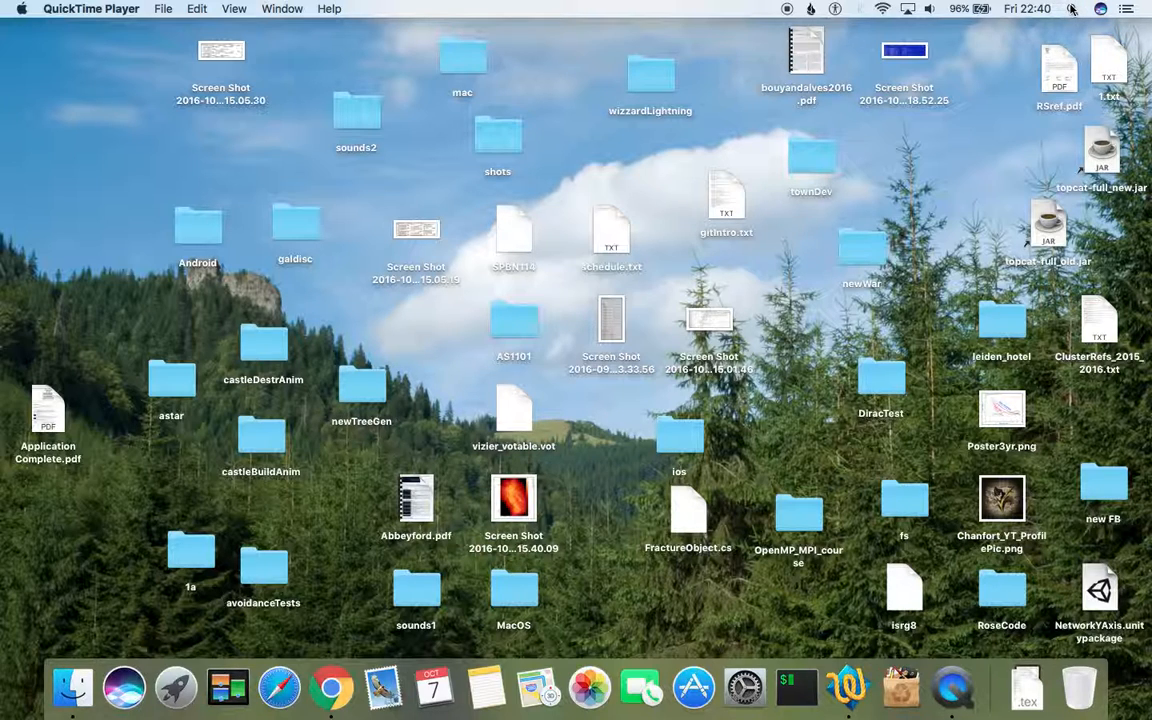
Search Spotlight for 'gimp' and launch GIMP
{"action": "type", "text": "gimp"}
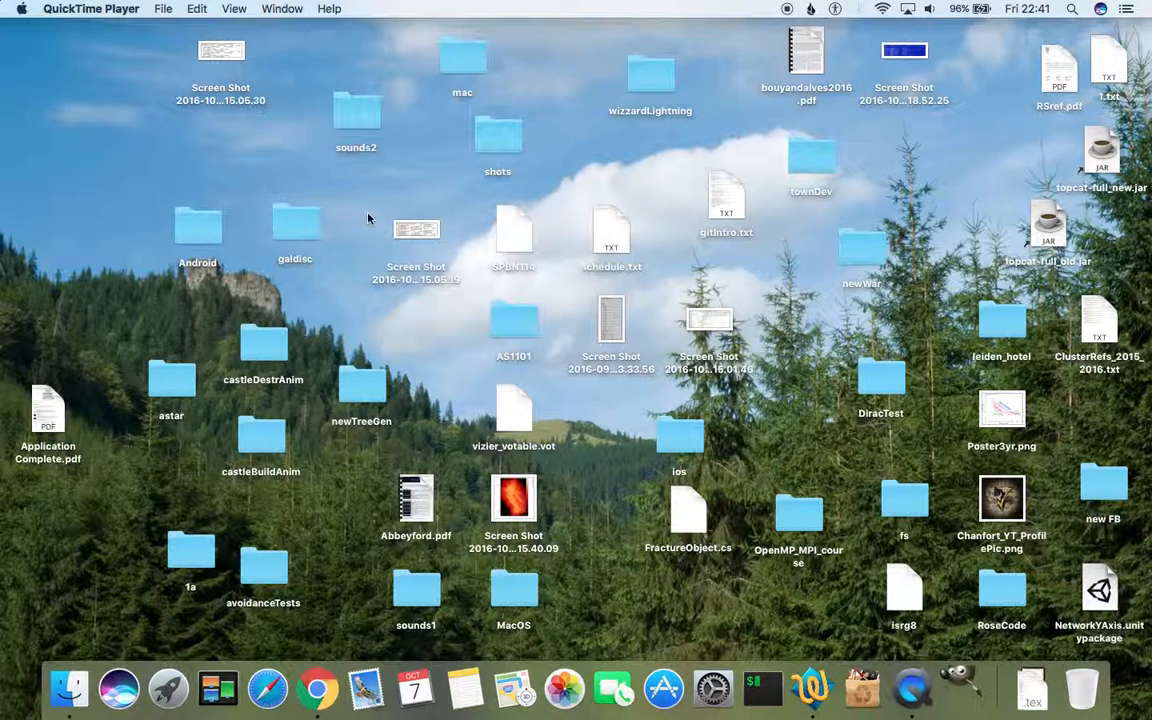
Launch GIMP 2.8 and let its splash screen finish starting extensions
{"action": "left_click", "coordinate": [955, 688]}
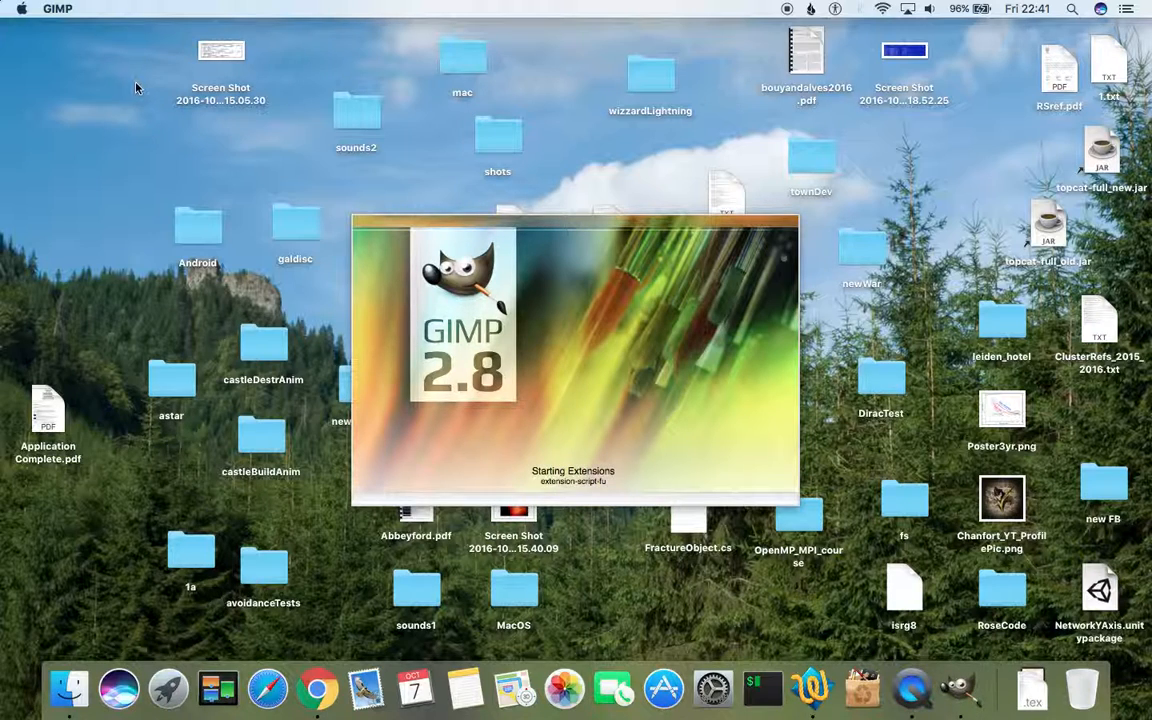
{"action": "mouse_move", "coordinate": [236, 190]}
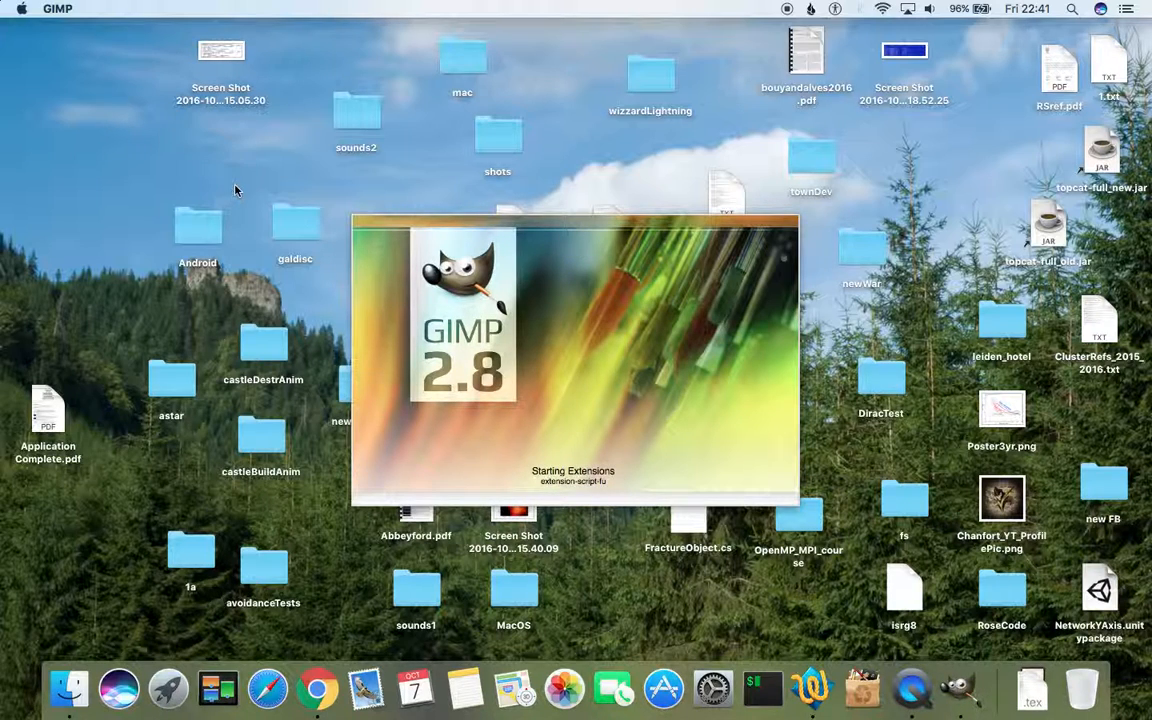
{"action": "mouse_move", "coordinate": [100, 33]}
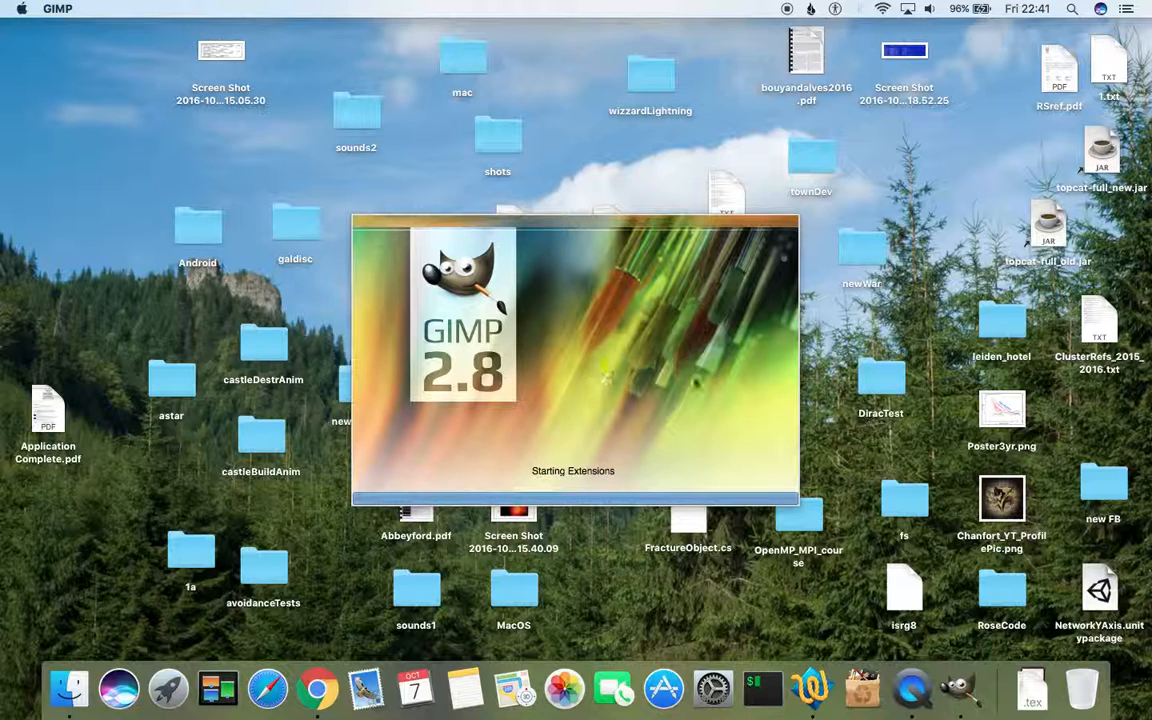
Create a new 512×512 pixel image via File > New
{"action": "left_click", "coordinate": [96, 8]}
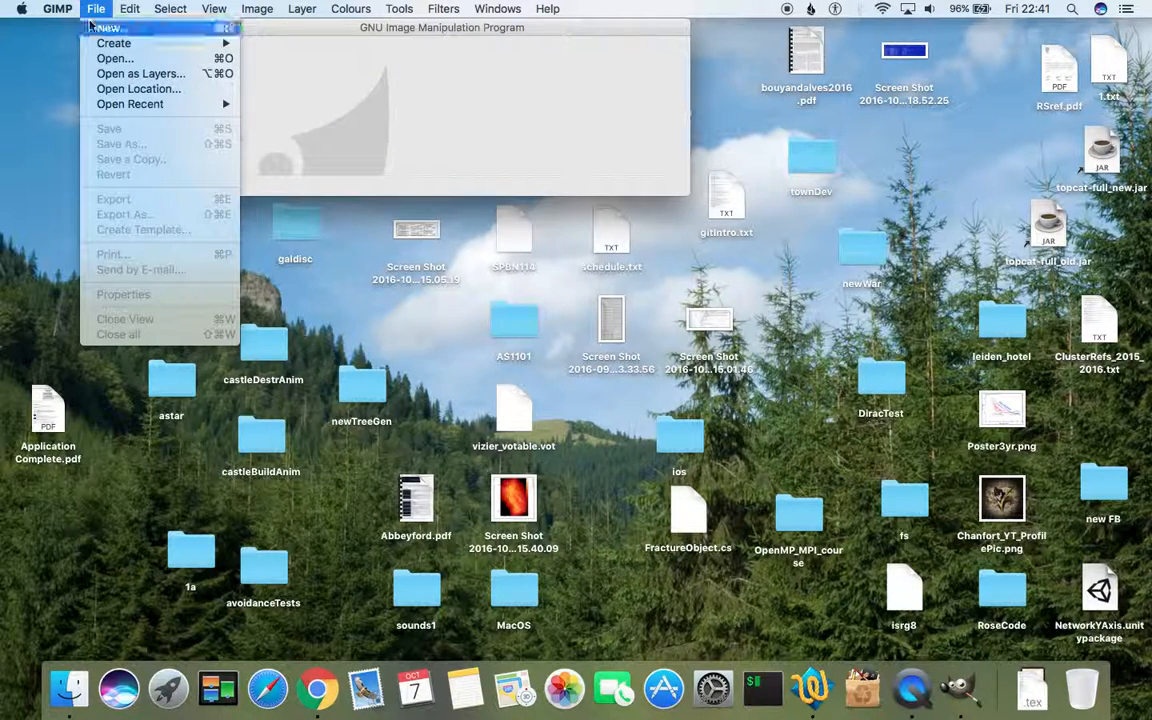
{"action": "left_click", "coordinate": [107, 27]}
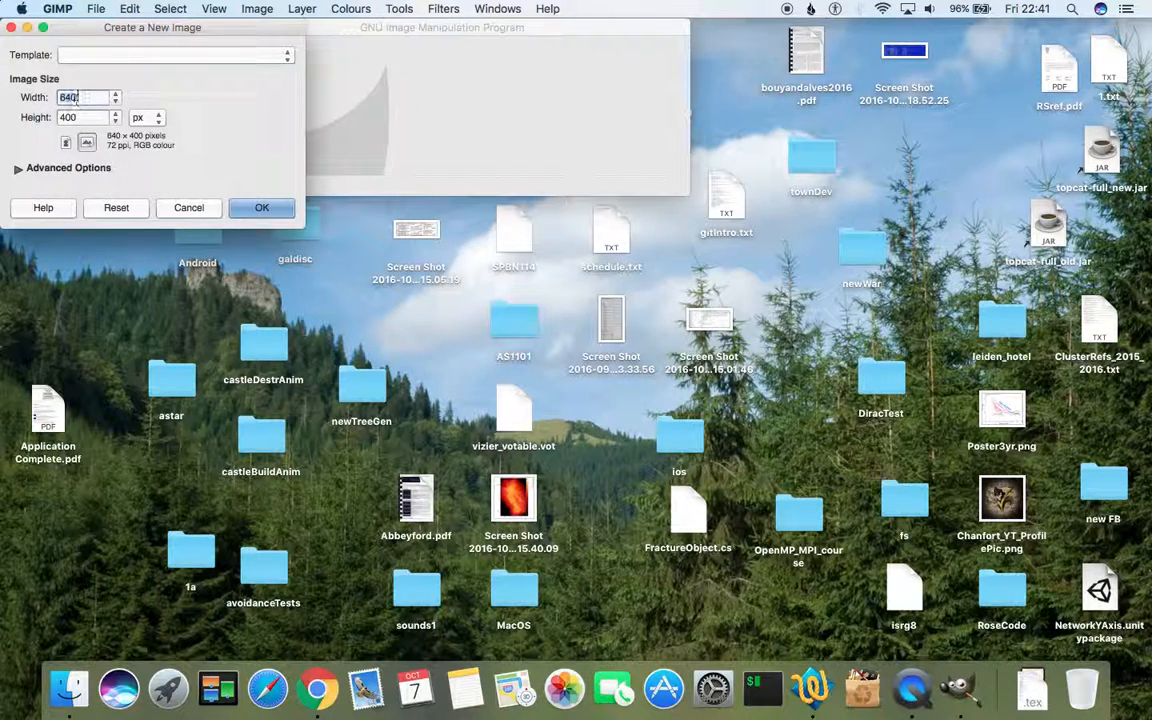
{"action": "type", "text": "512"}
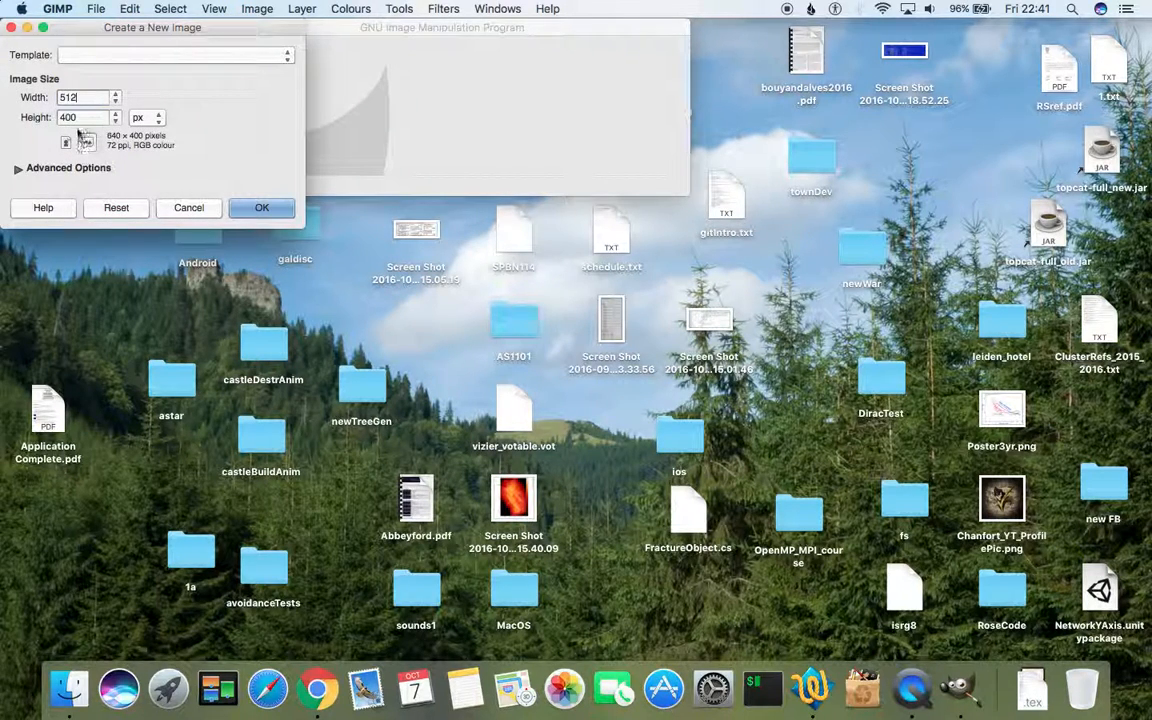
{"action": "type", "text": "512"}
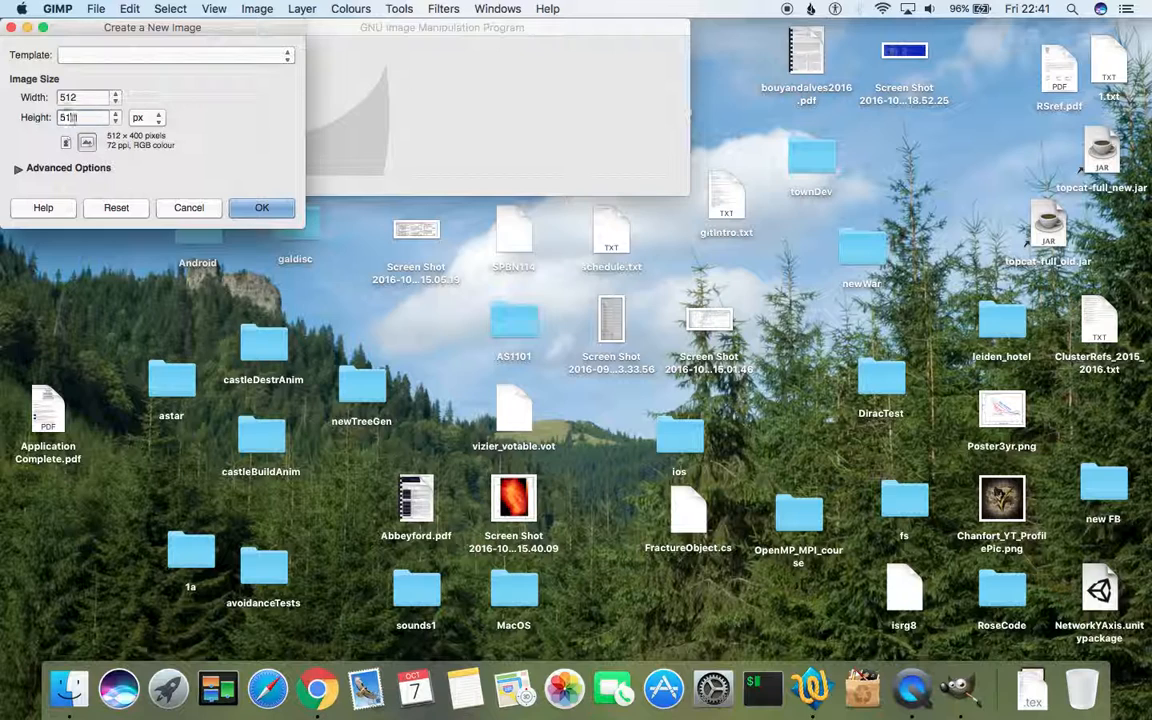
{"action": "left_click", "coordinate": [262, 207]}
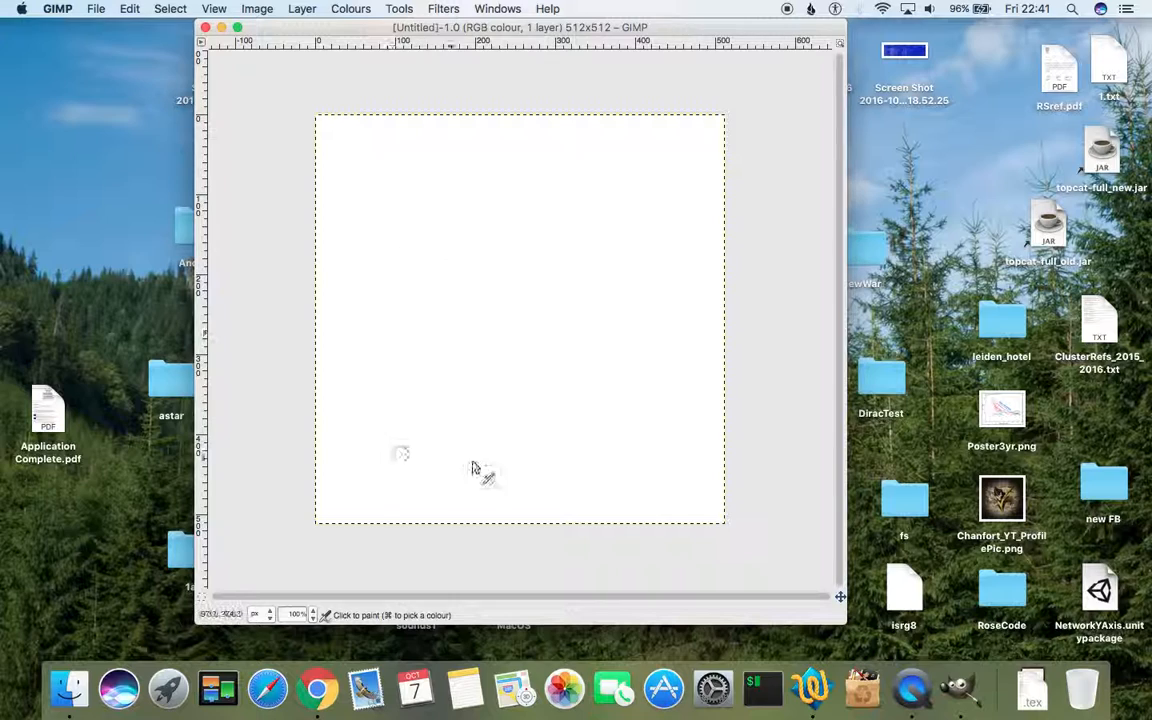
{"action": "mouse_move", "coordinate": [540, 280]}
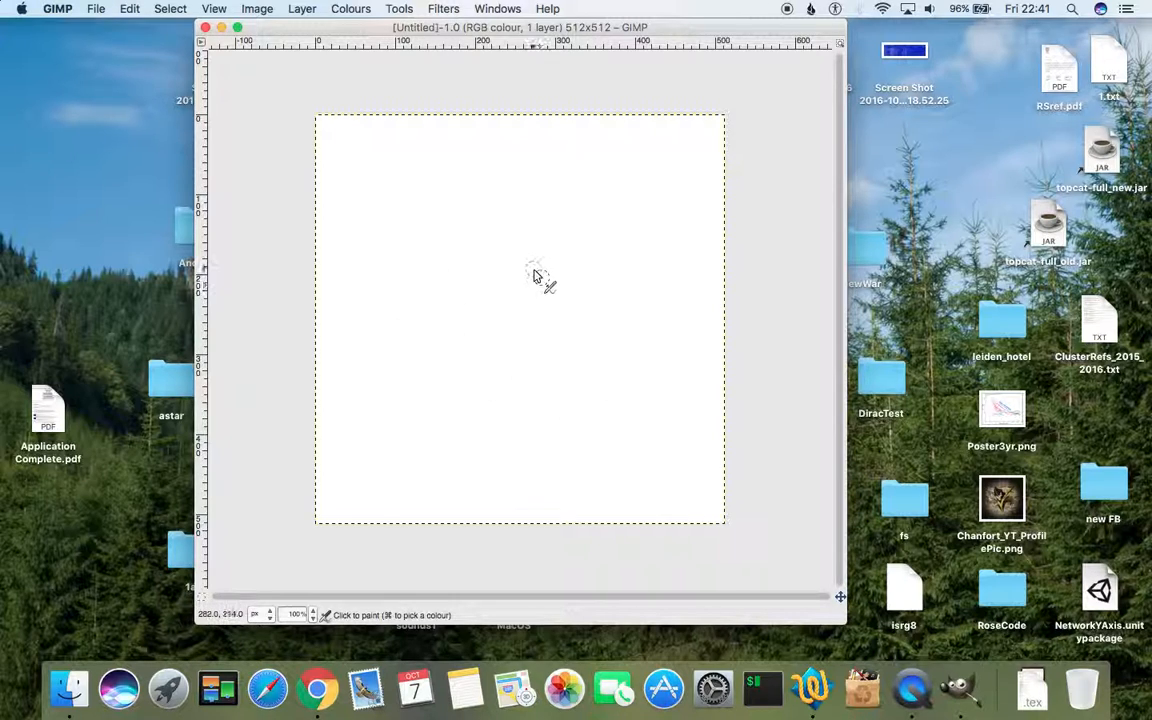
Paint soft grey paintbrush dots scattered across the white canvas
{"action": "left_click", "coordinate": [590, 270]}
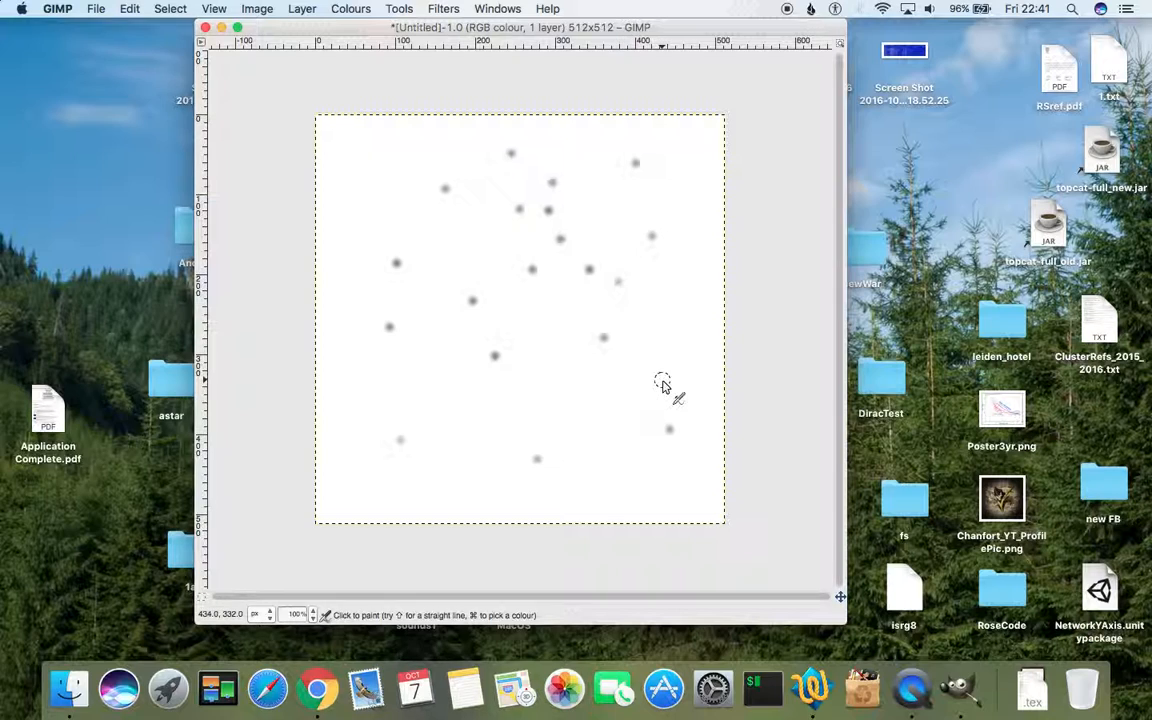
{"action": "mouse_move", "coordinate": [607, 278]}
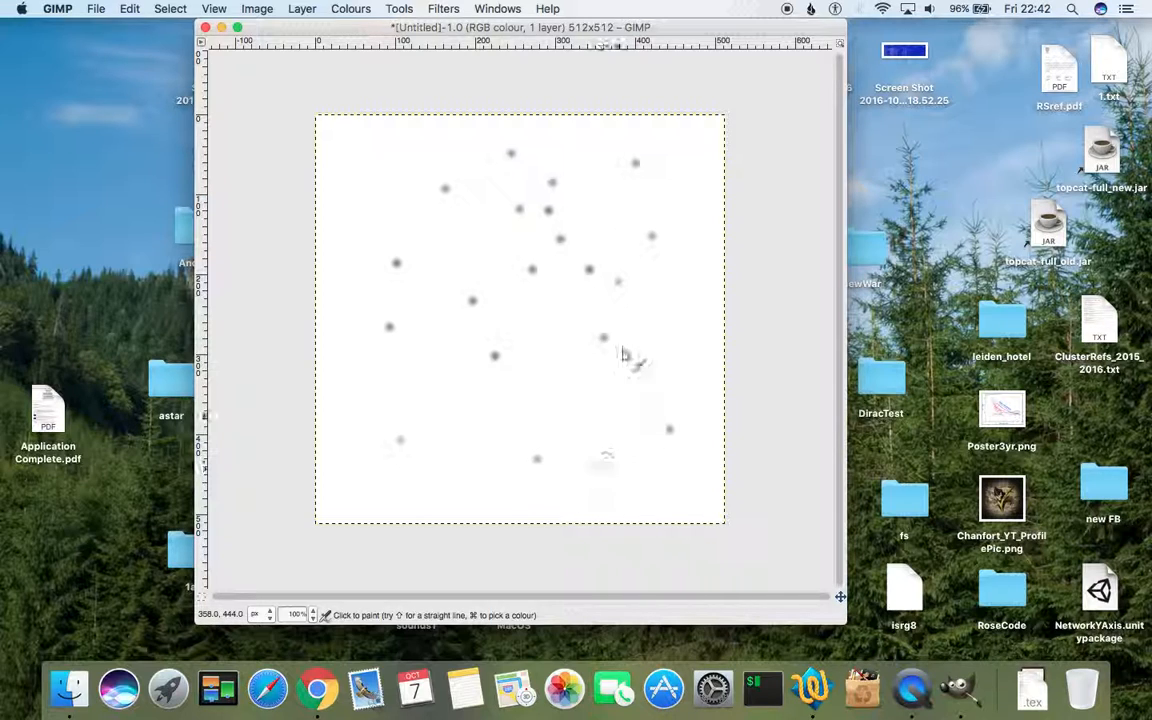
{"action": "mouse_move", "coordinate": [605, 297]}
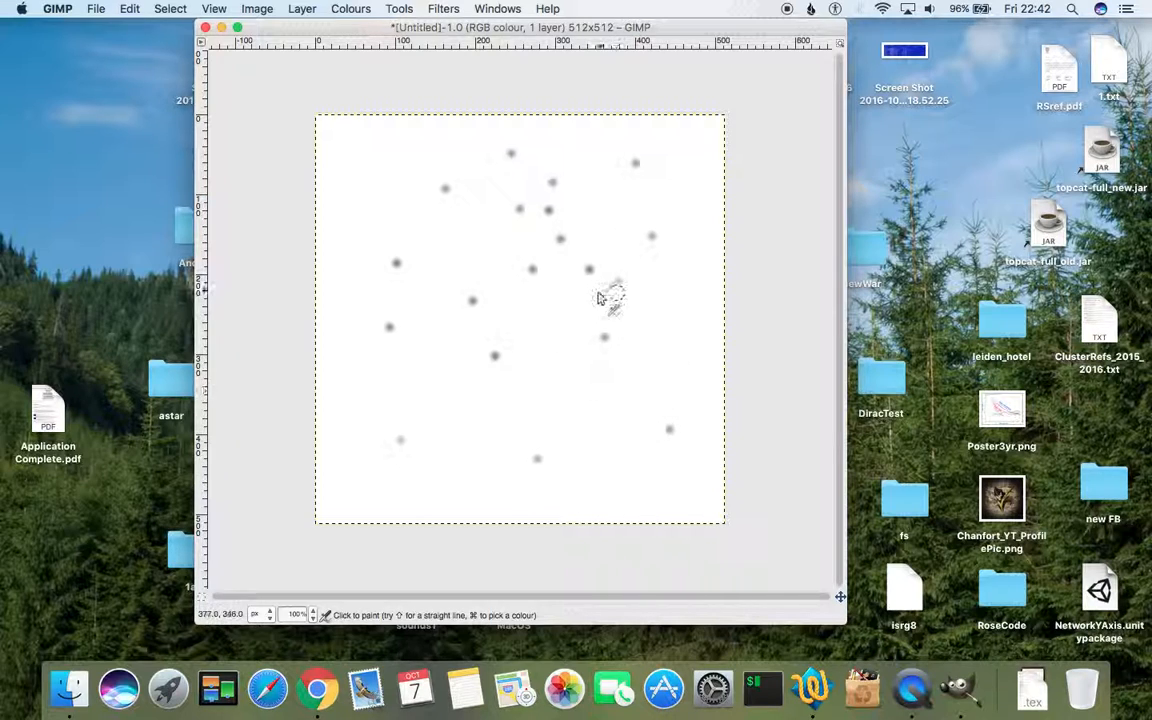
{"action": "mouse_move", "coordinate": [615, 280]}
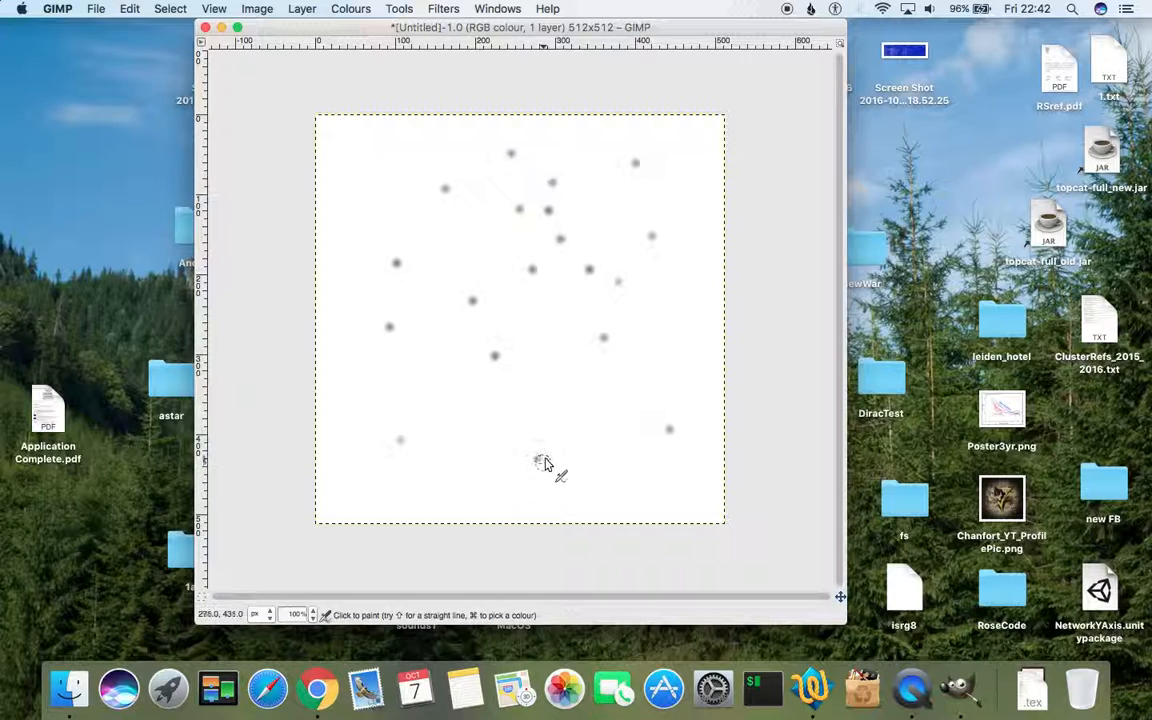
{"action": "mouse_move", "coordinate": [535, 470]}
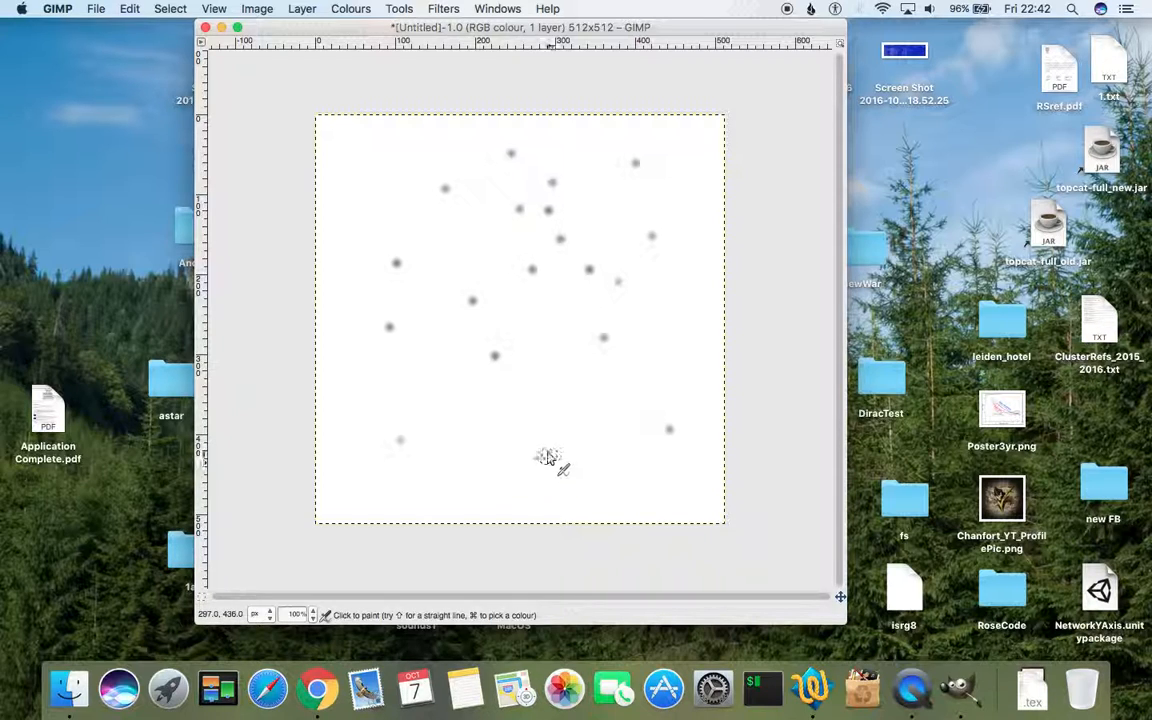
{"action": "mouse_move", "coordinate": [548, 445]}
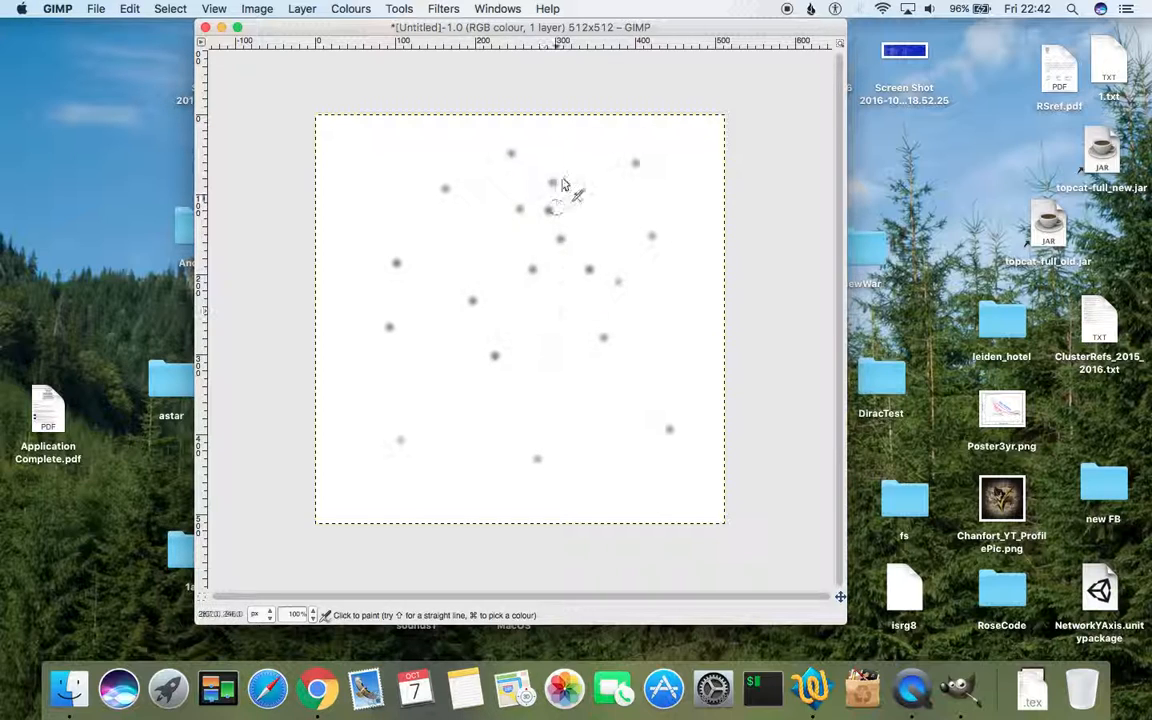
{"action": "mouse_move", "coordinate": [618, 325]}
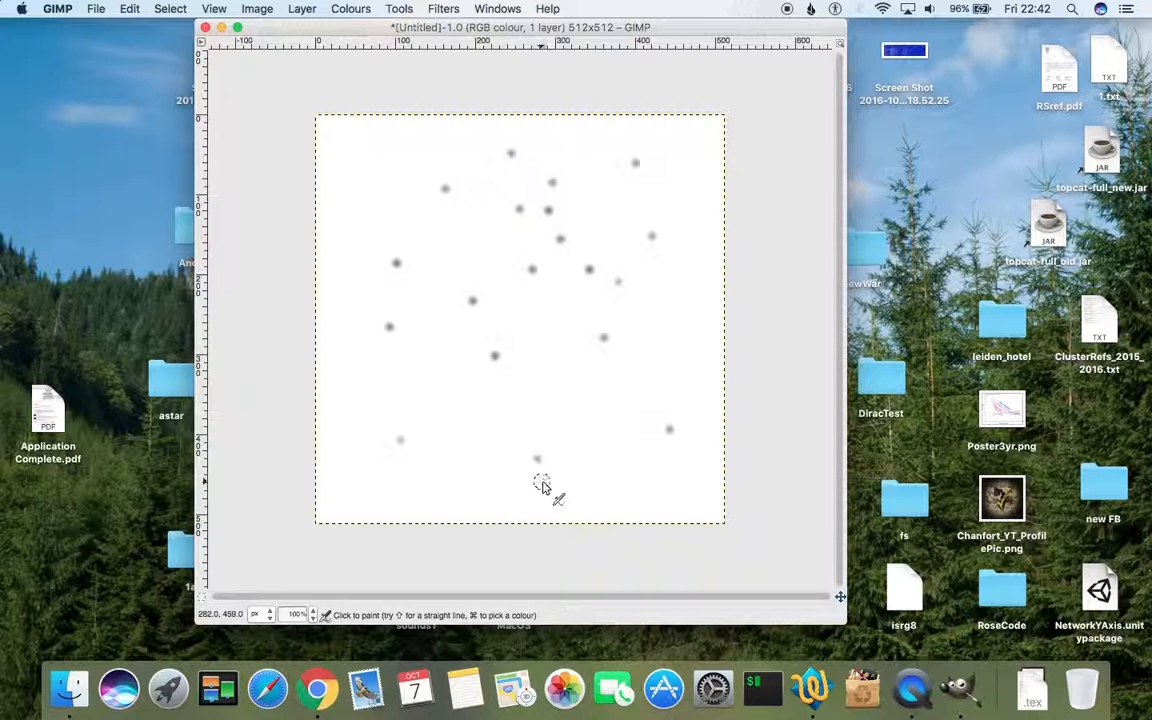
{"action": "mouse_move", "coordinate": [543, 458]}
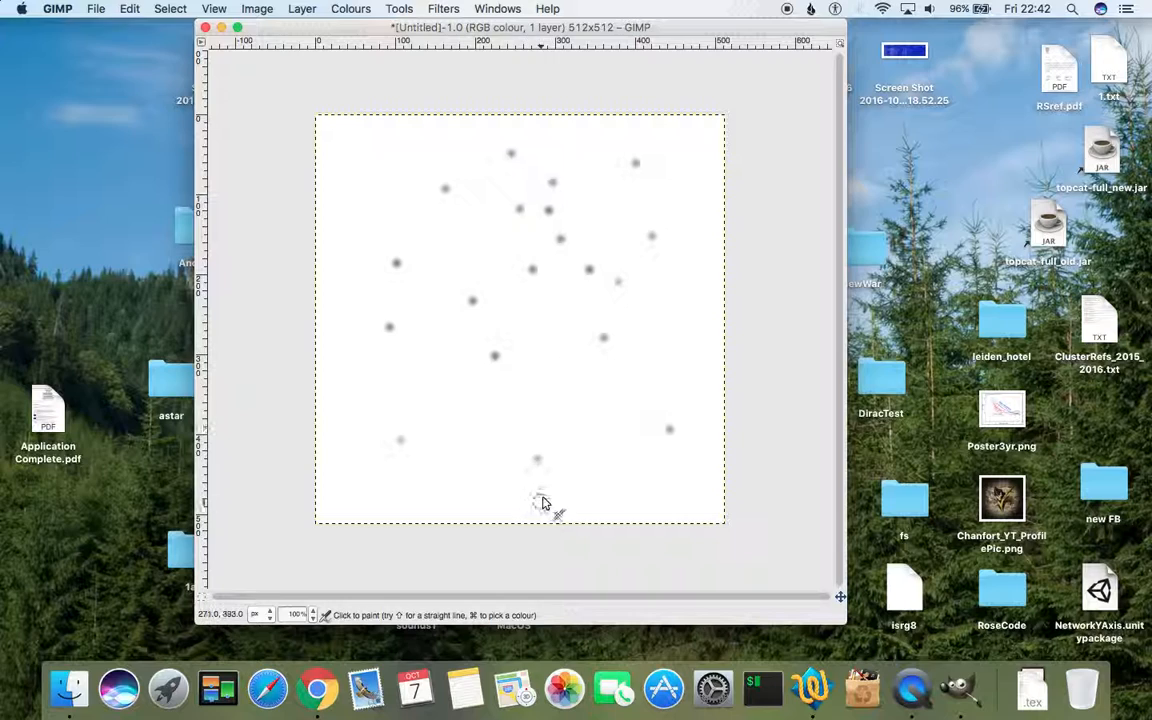
{"action": "mouse_move", "coordinate": [537, 461]}
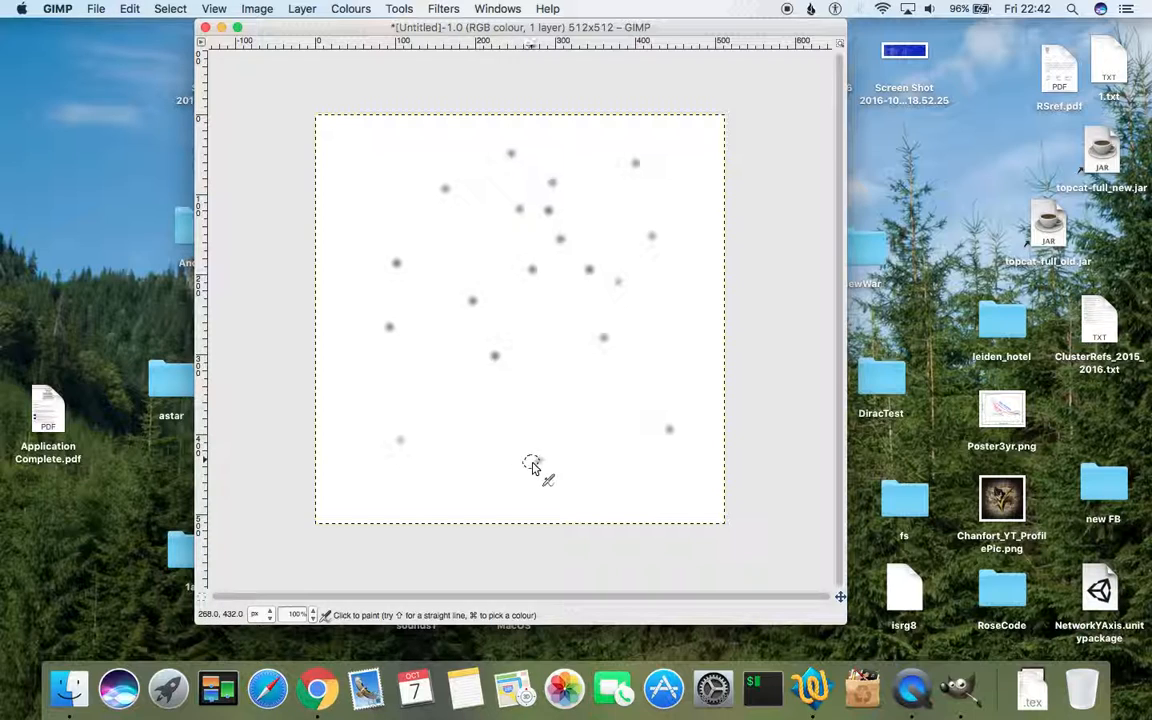
{"action": "mouse_move", "coordinate": [525, 458]}
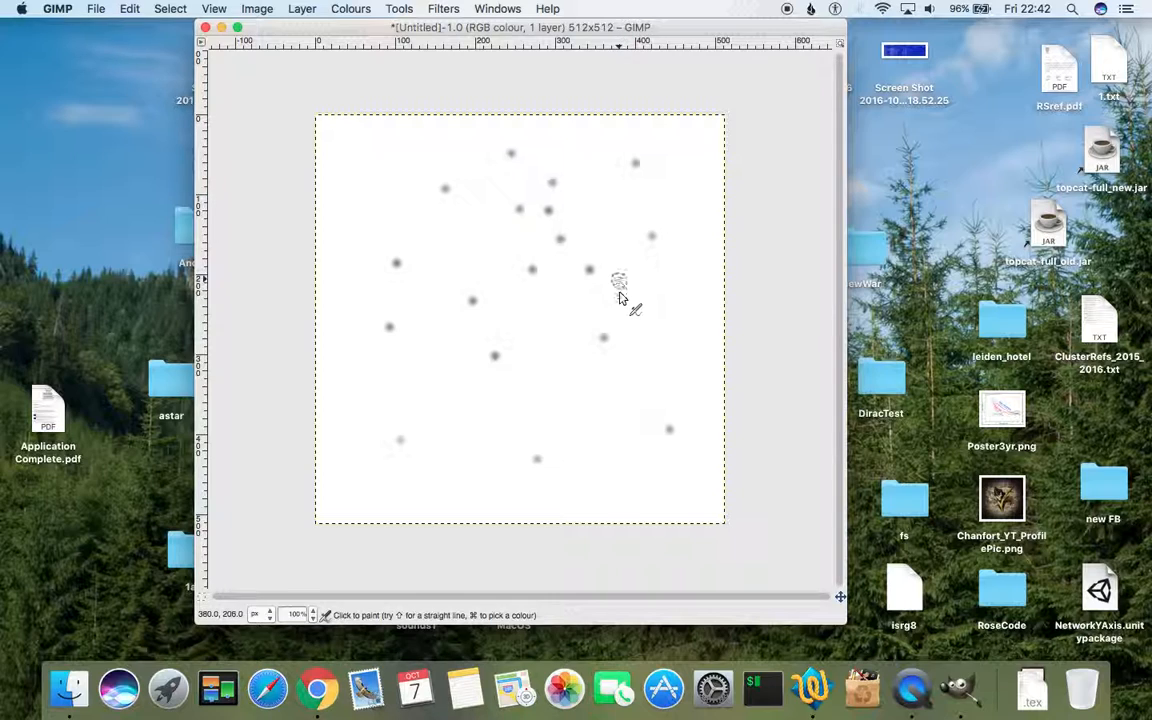
{"action": "mouse_move", "coordinate": [672, 433]}
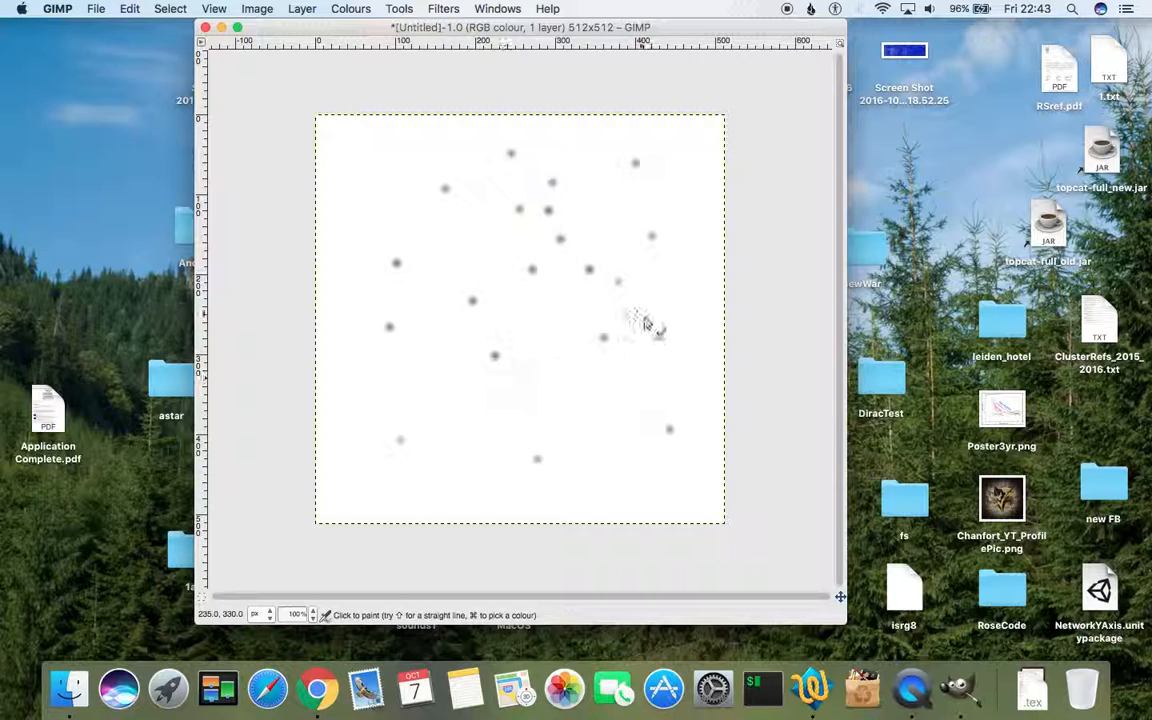
{"action": "mouse_move", "coordinate": [748, 268]}
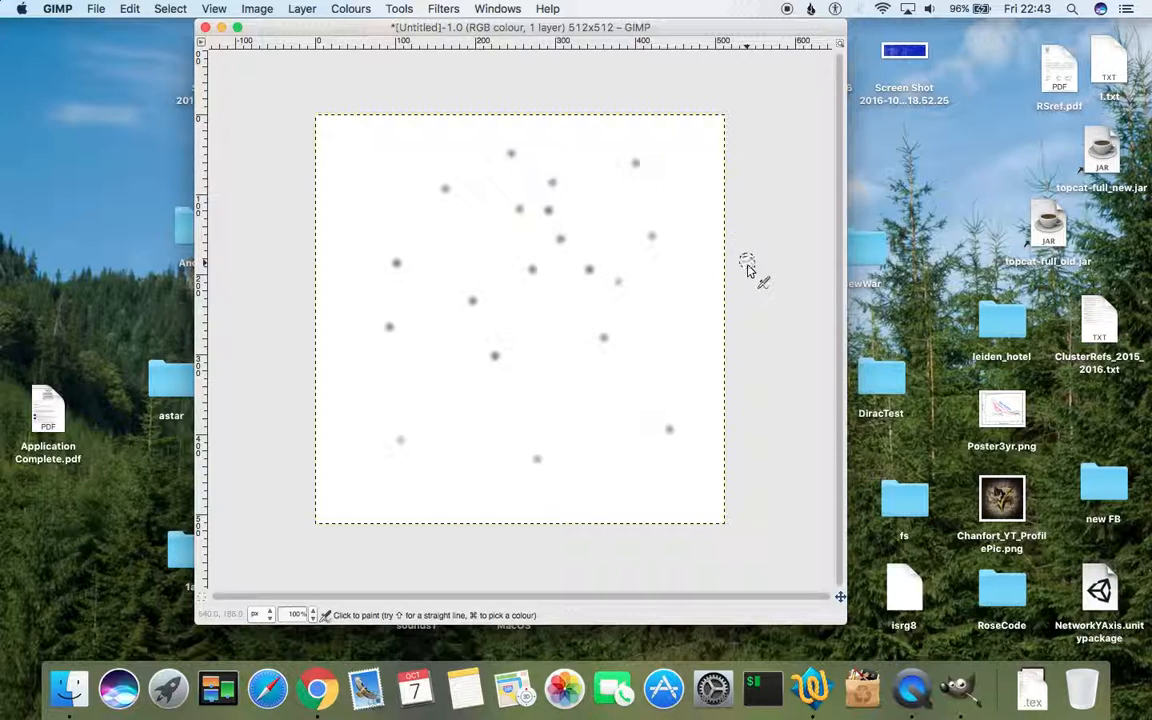
{"action": "mouse_move", "coordinate": [660, 330]}
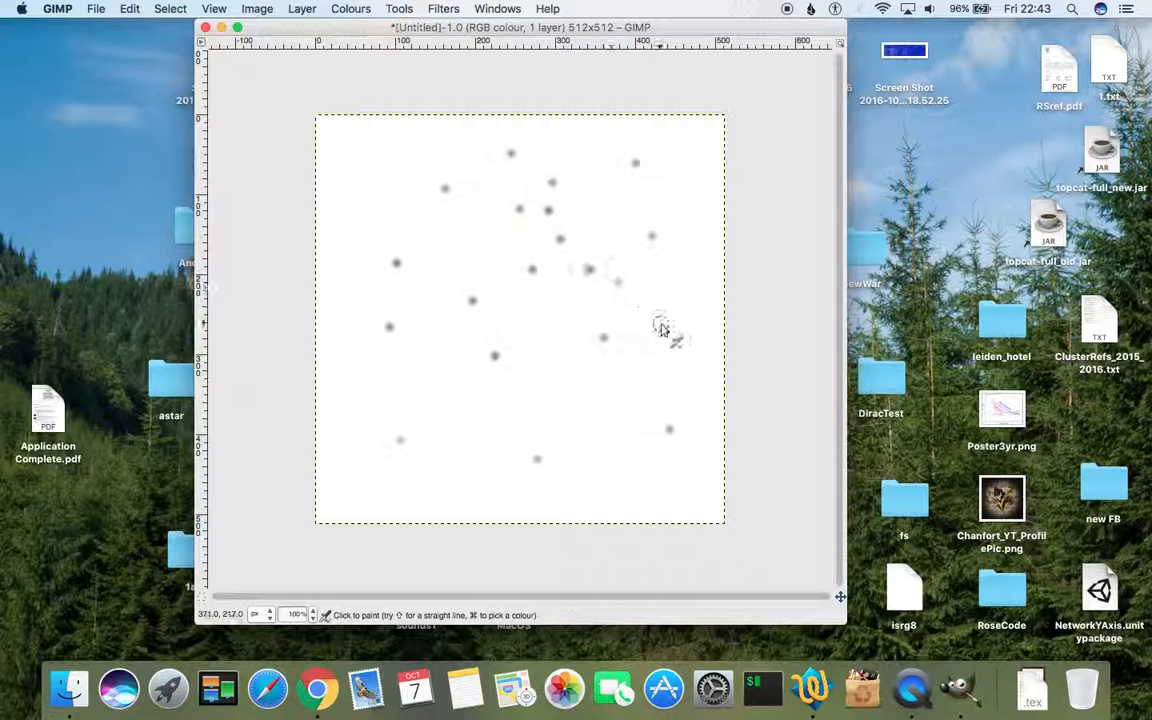
{"action": "mouse_move", "coordinate": [590, 270]}
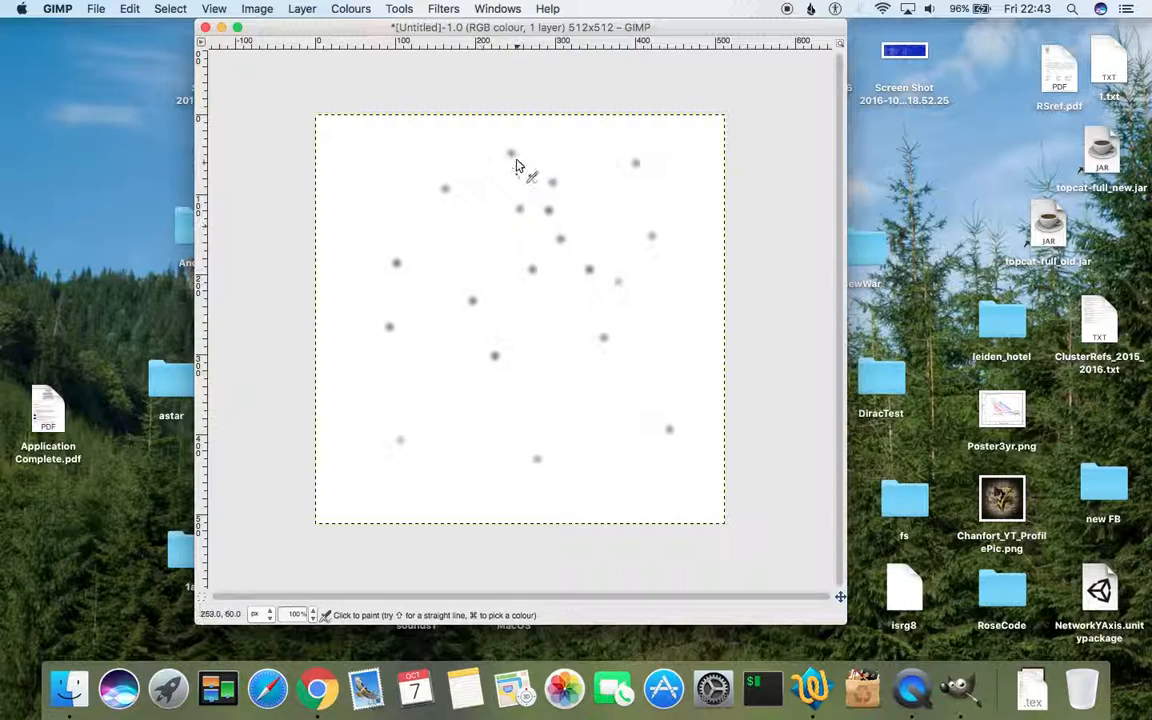
{"action": "mouse_move", "coordinate": [580, 295]}
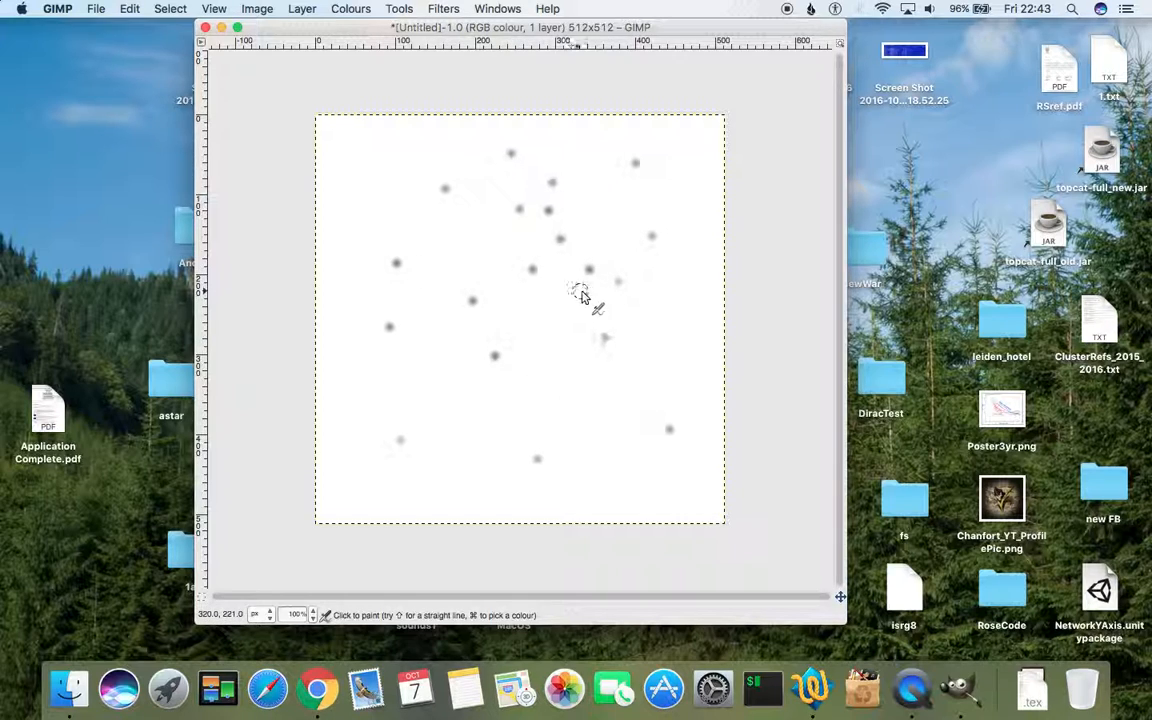
{"action": "mouse_move", "coordinate": [630, 300]}
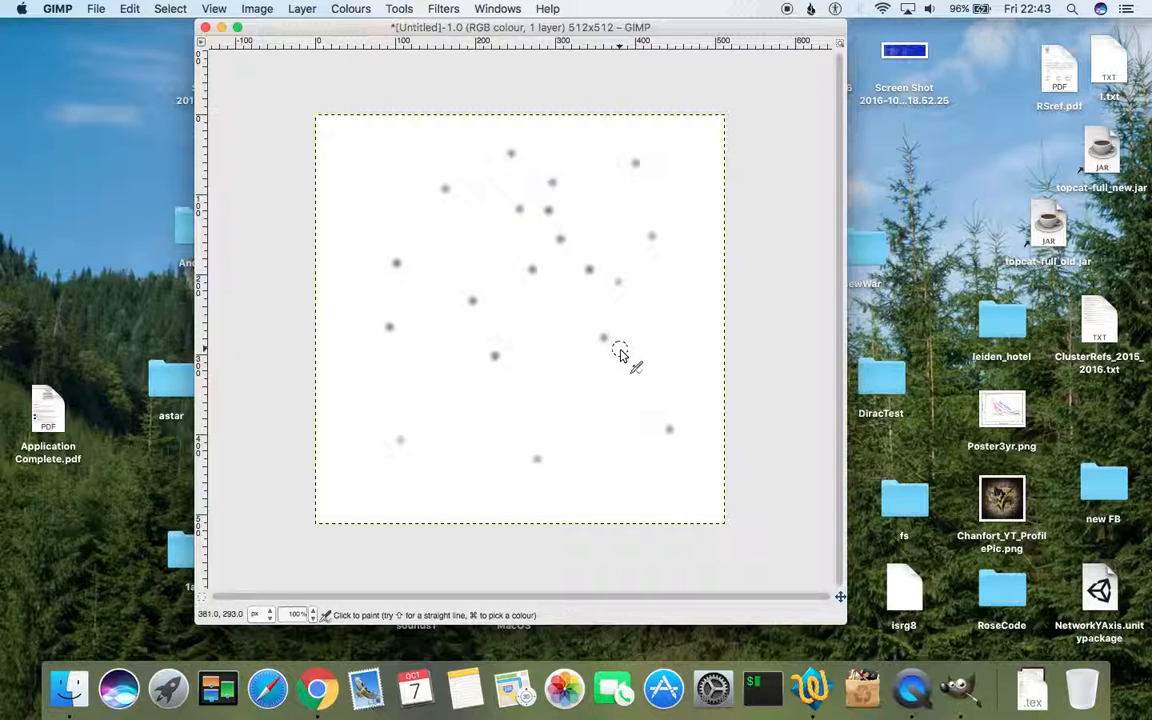
{"action": "mouse_move", "coordinate": [715, 420]}
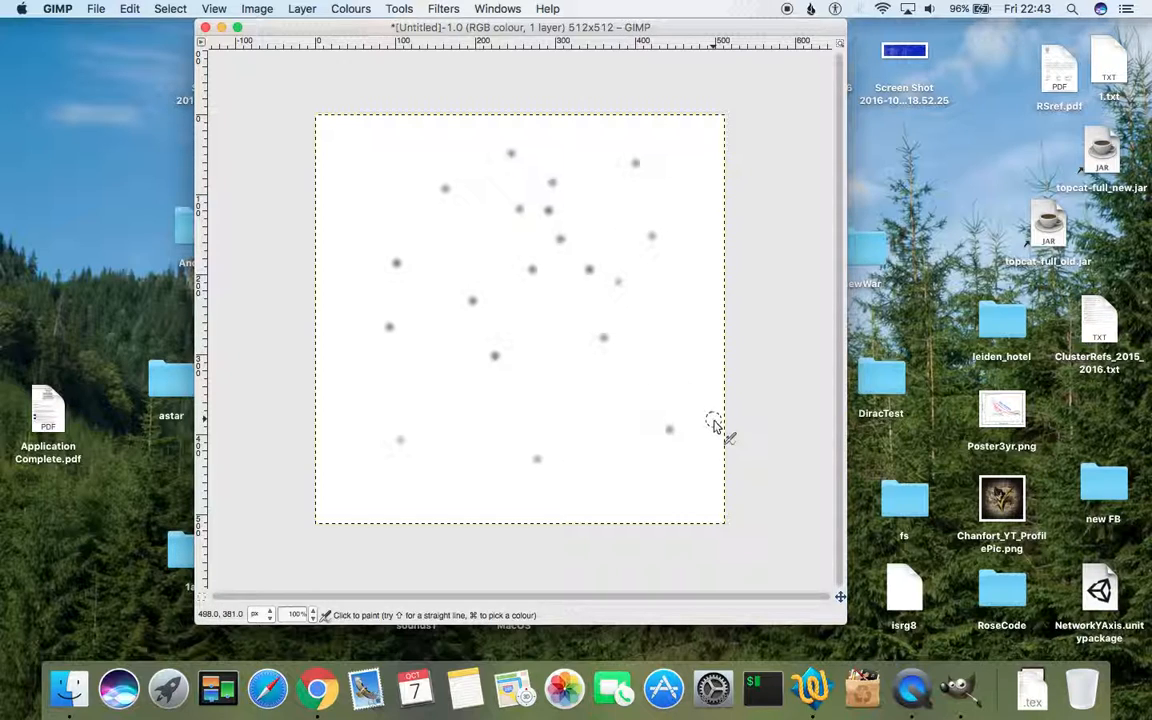
{"action": "mouse_move", "coordinate": [612, 222]}
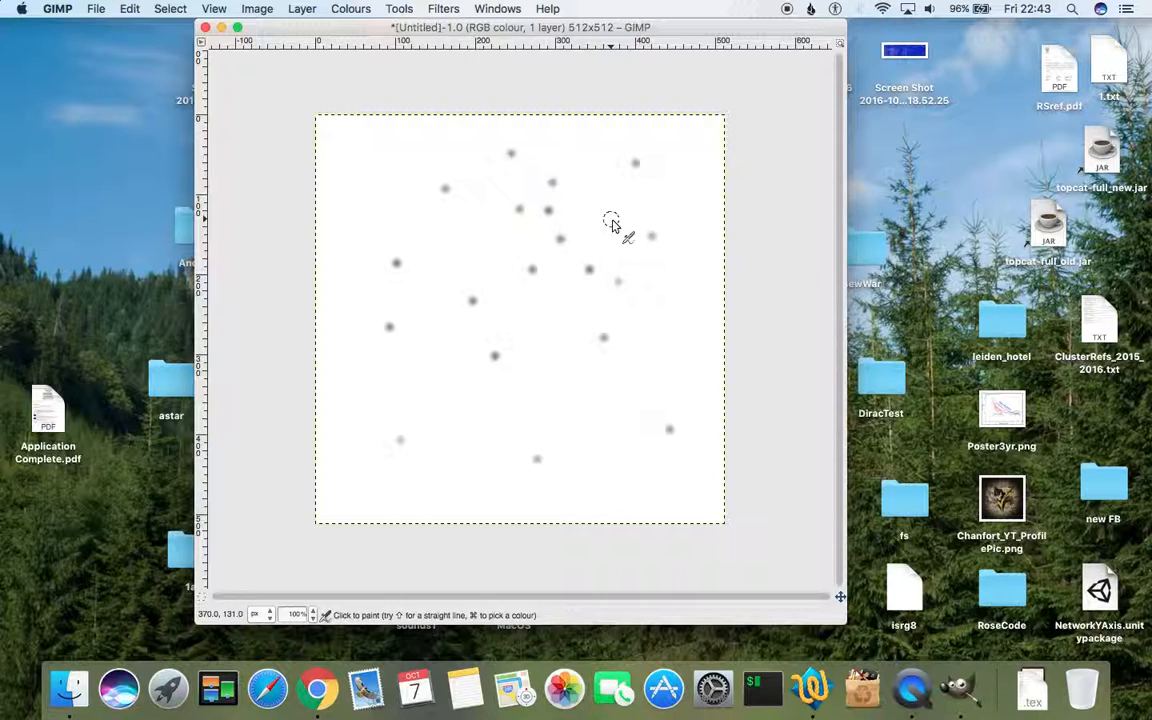
{"action": "mouse_move", "coordinate": [595, 308]}
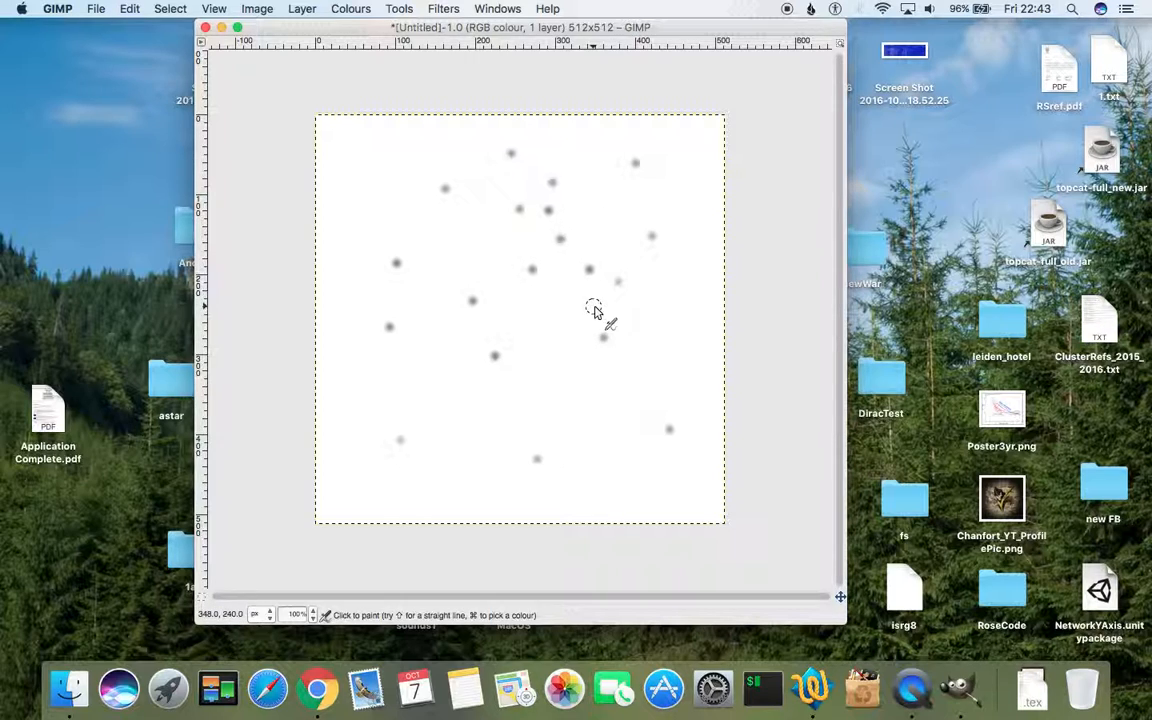
{"action": "mouse_move", "coordinate": [753, 308]}
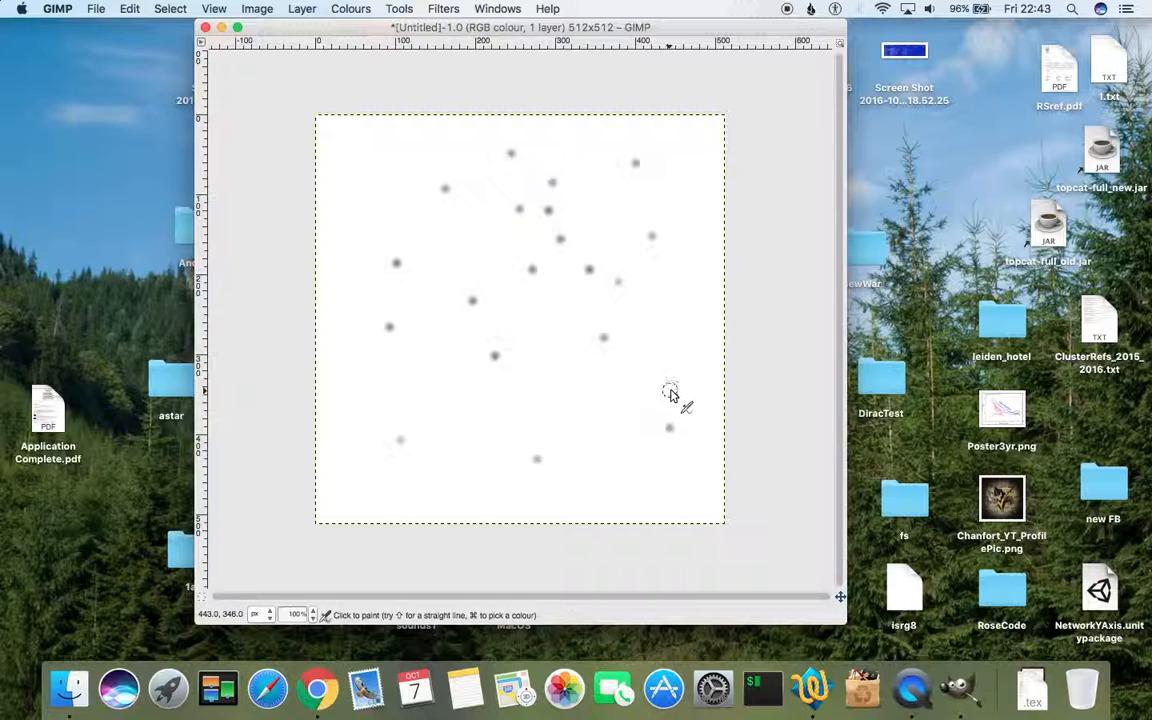
{"action": "mouse_move", "coordinate": [630, 315]}
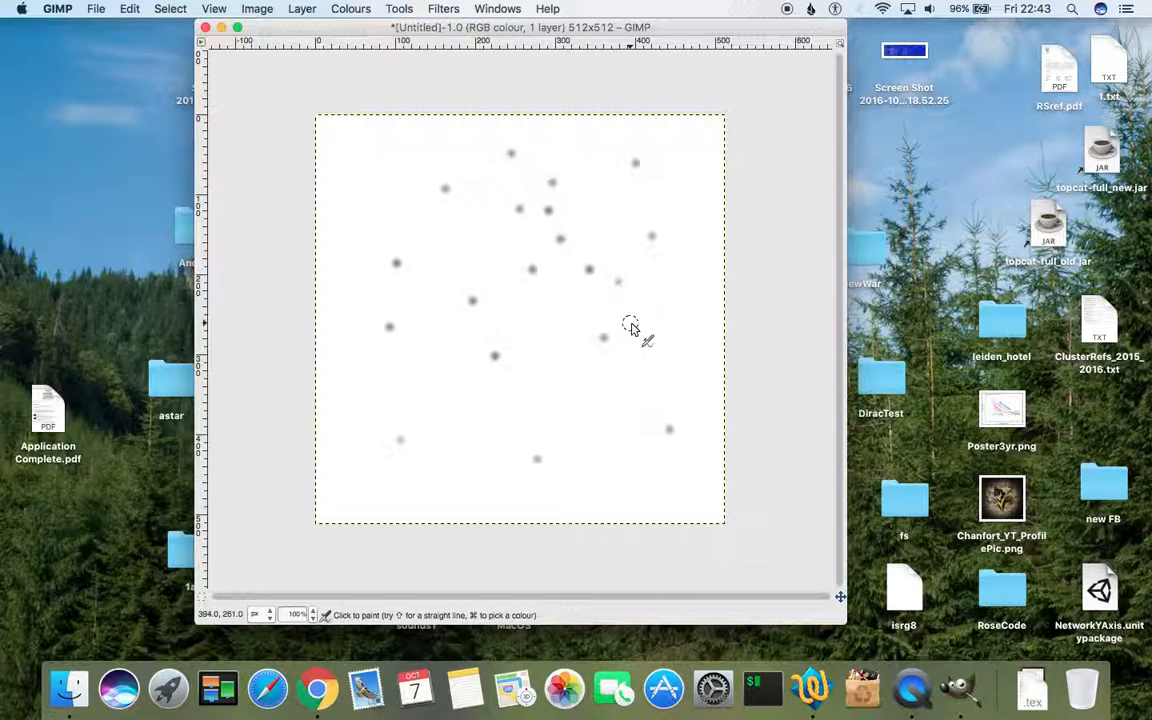
{"action": "mouse_move", "coordinate": [636, 312]}
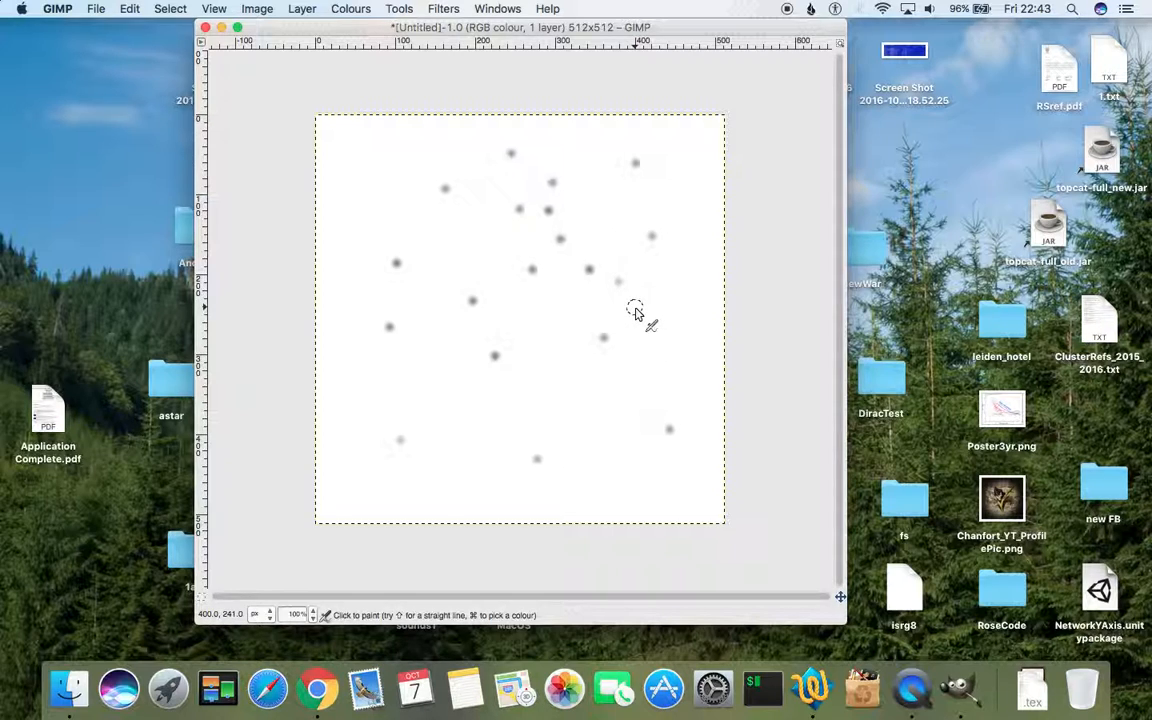